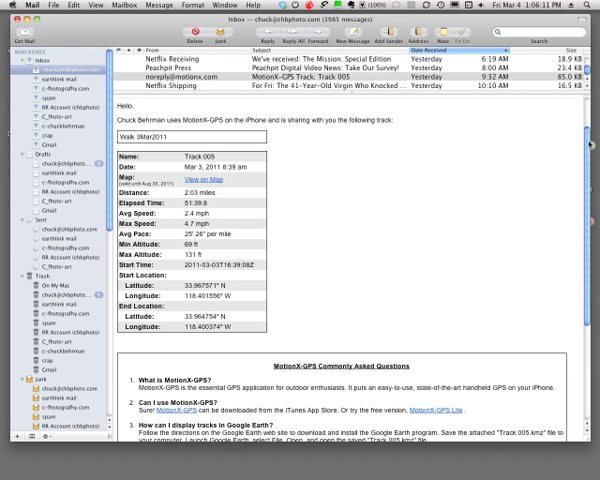
- Bring Adobe Bridge to the front on the March 03 trip photos
{"action": "scroll", "scroll_direction": "down", "scroll_amount": 3}
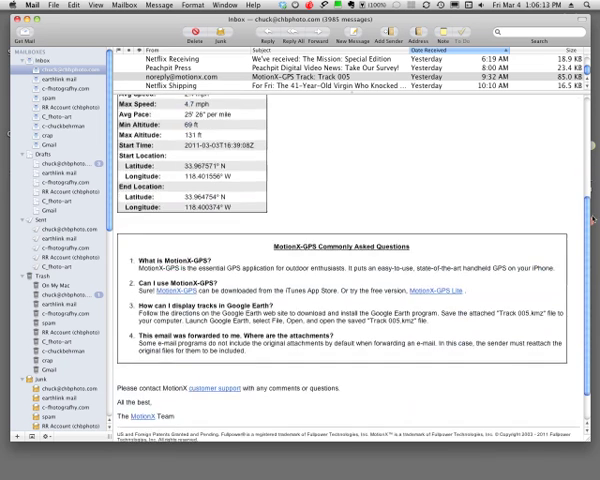
{"action": "scroll", "scroll_direction": "down", "scroll_amount": 3}
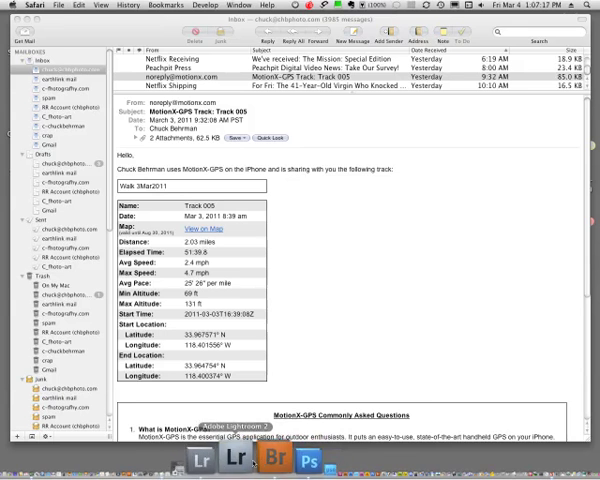
{"action": "left_click", "coordinate": [256, 458]}
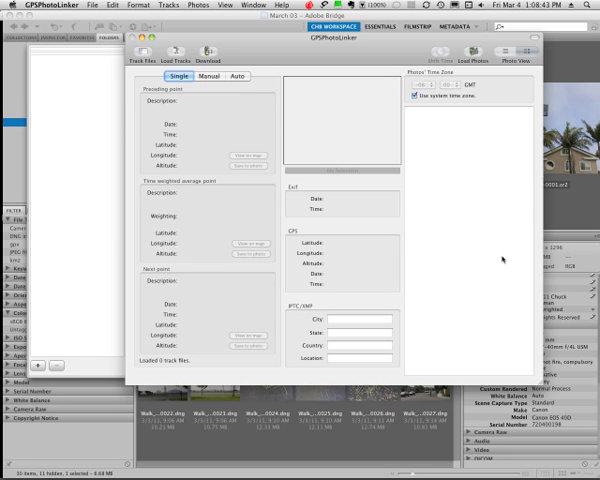
{"action": "mouse_move", "coordinate": [200, 86]}
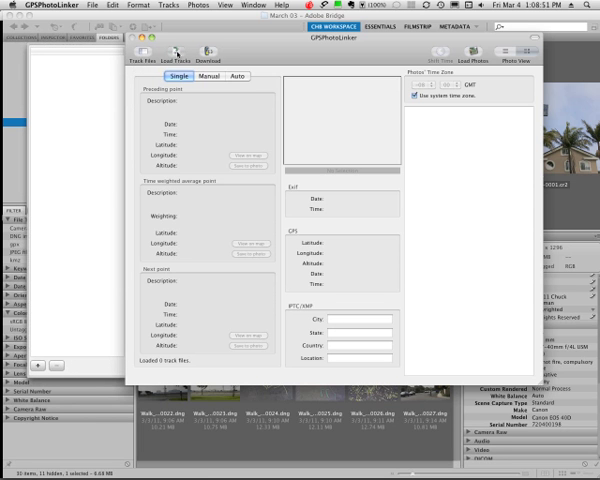
- Load the trip's .gpx GPS track file from the March 03 folder
{"action": "left_click", "coordinate": [174, 54]}
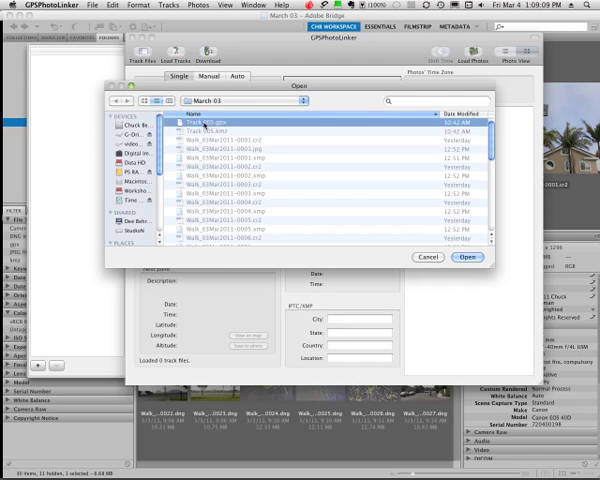
{"action": "left_click", "coordinate": [468, 256]}
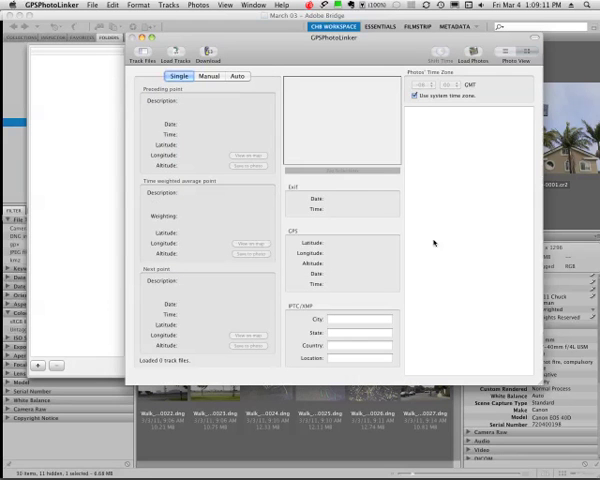
{"action": "left_click", "coordinate": [172, 52]}
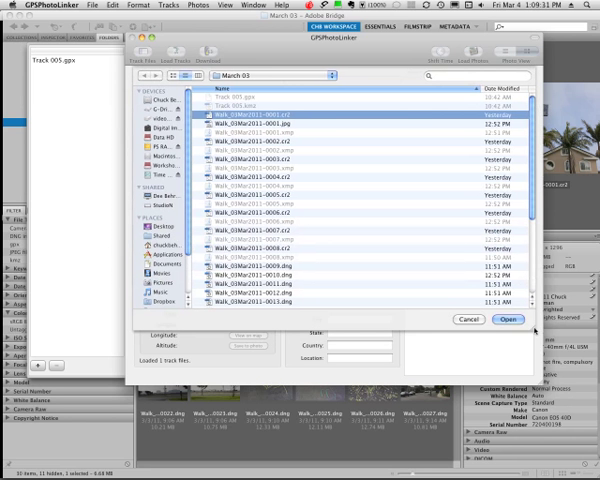
- Load all the JPG photos from the March 03 folder into GPSPhotoLinker
{"action": "scroll", "scroll_direction": "down", "scroll_amount": 3}
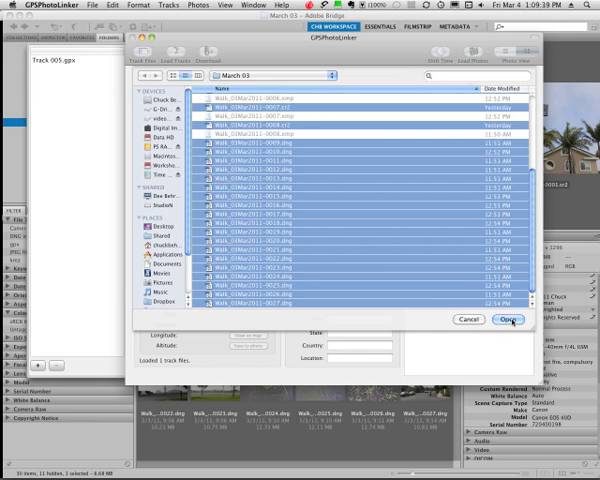
{"action": "left_click", "coordinate": [510, 320]}
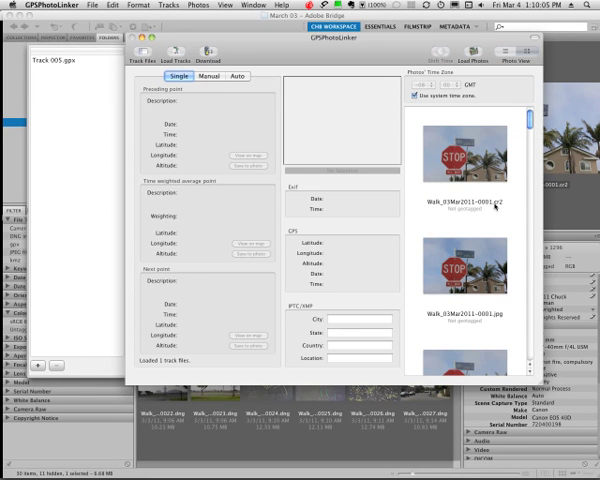
{"action": "scroll", "scroll_direction": "down", "scroll_amount": 3}
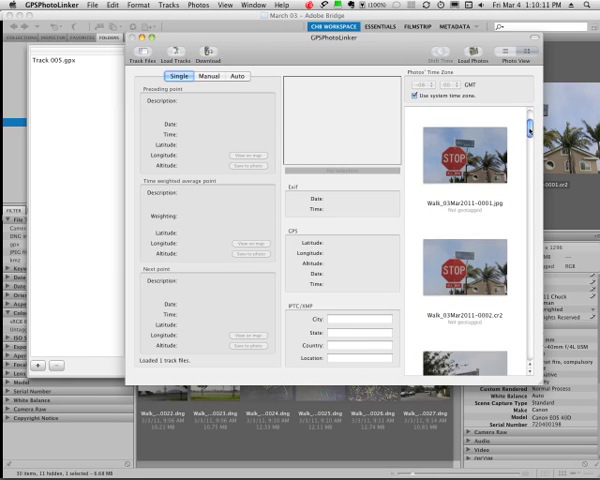
{"action": "scroll", "scroll_direction": "down", "scroll_amount": 3}
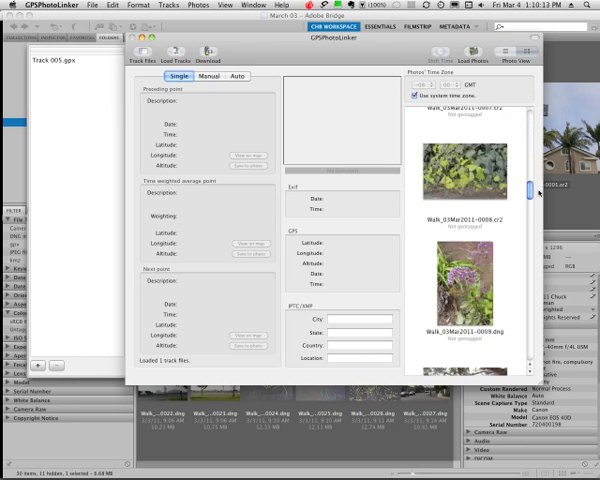
{"action": "scroll", "scroll_direction": "down", "scroll_amount": 3}
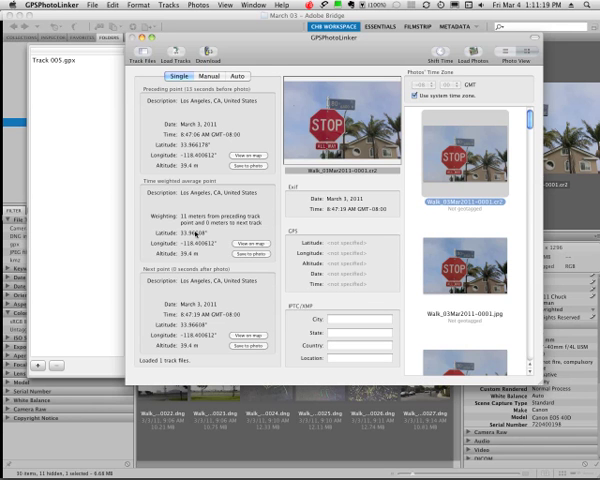
{"action": "mouse_move", "coordinate": [184, 288]}
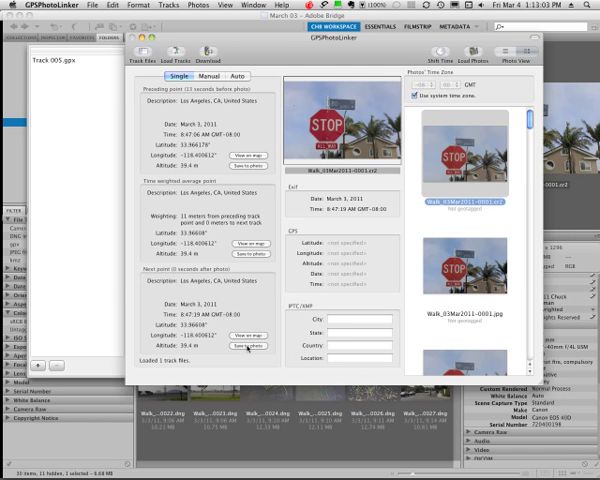
{"action": "mouse_move", "coordinate": [248, 348]}
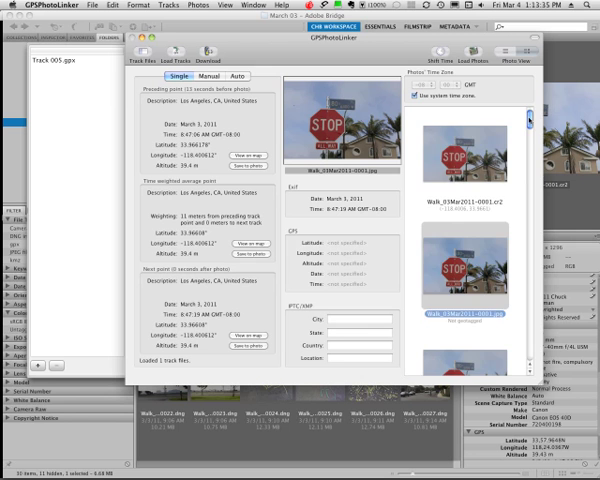
{"action": "scroll", "scroll_direction": "down", "scroll_amount": 3}
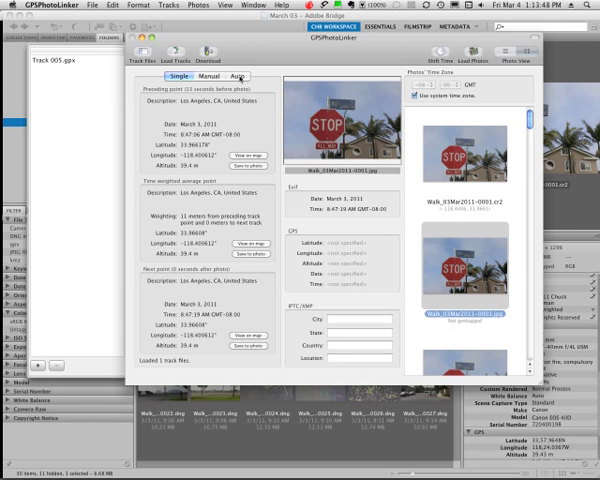
{"action": "left_click", "coordinate": [242, 74]}
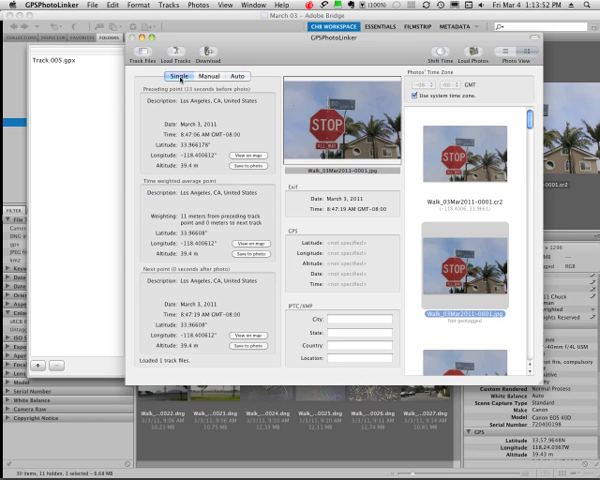
- Set automatic linking to a time-weighted average point between nearby track points
{"action": "left_click", "coordinate": [220, 76]}
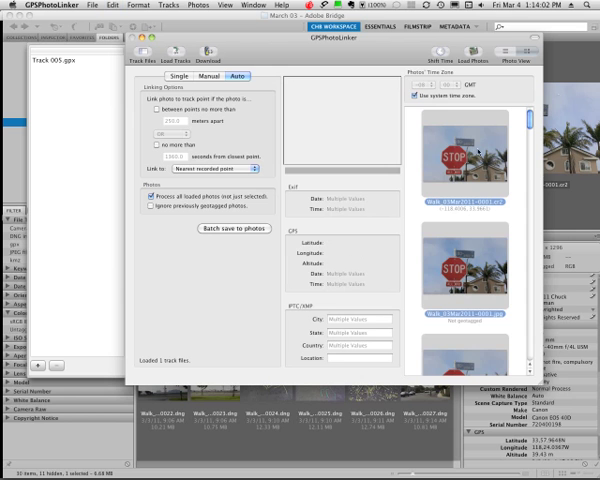
{"action": "scroll", "scroll_direction": "down", "scroll_amount": 3}
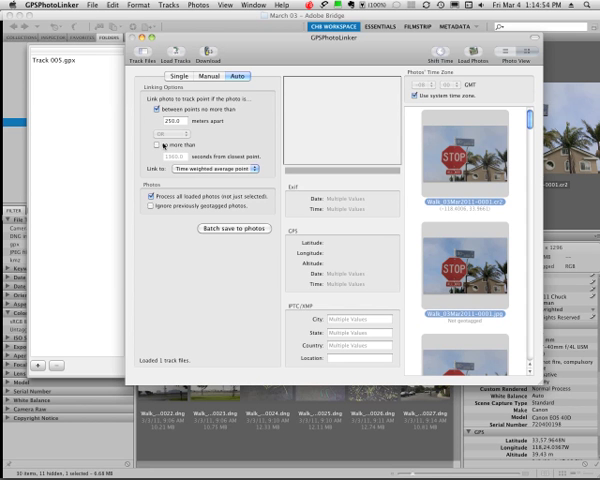
{"action": "left_click", "coordinate": [140, 146]}
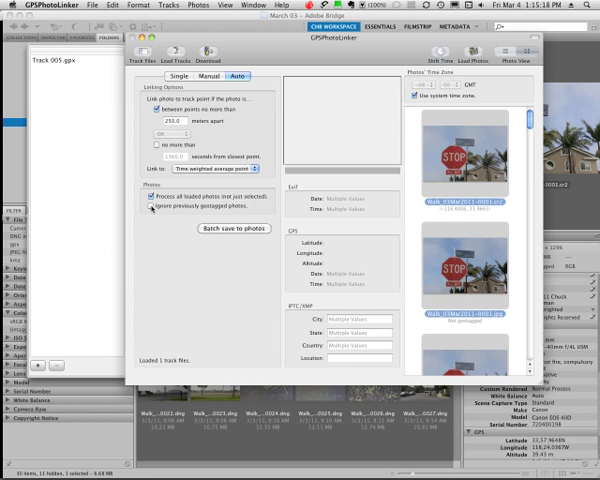
{"action": "left_click", "coordinate": [144, 210]}
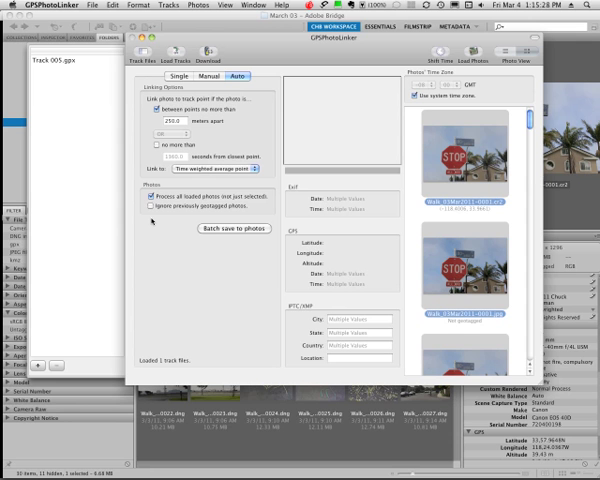
{"action": "mouse_move", "coordinate": [244, 232]}
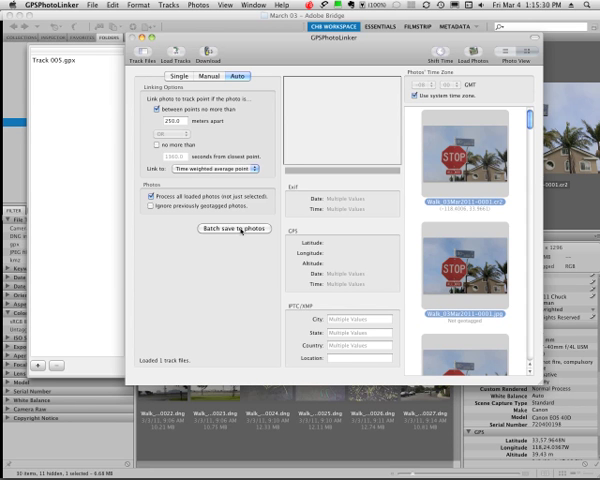
- Batch-save the matched GPS locations into all 28 loaded photos and review the list
{"action": "left_click", "coordinate": [234, 228]}
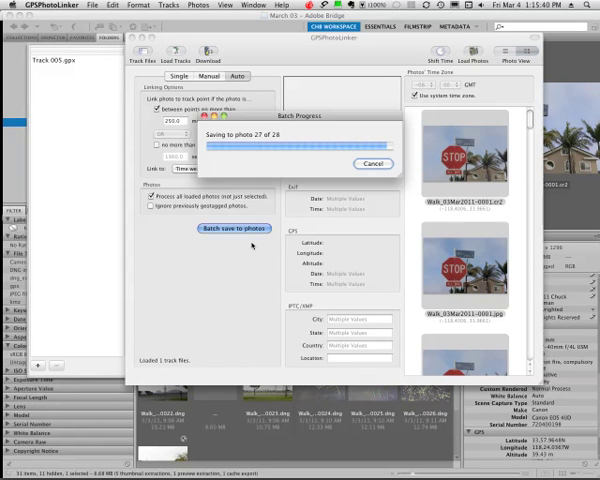
{"action": "left_click", "coordinate": [232, 228]}
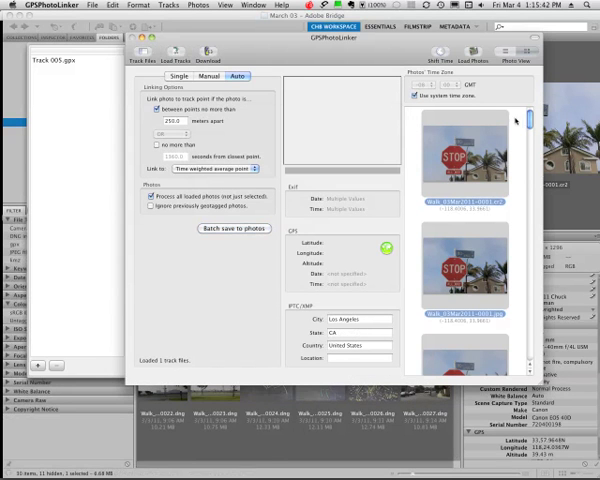
{"action": "scroll", "scroll_direction": "down", "scroll_amount": 3}
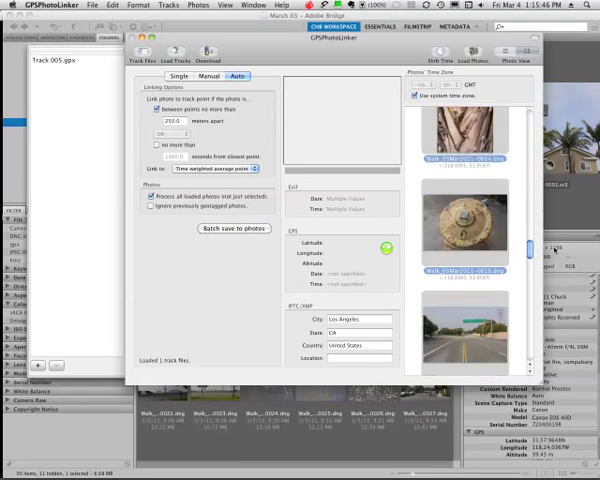
{"action": "scroll", "scroll_direction": "down", "scroll_amount": 3}
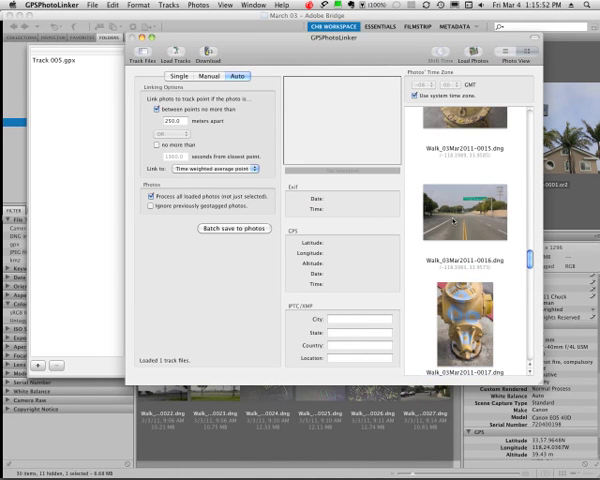
{"action": "left_click", "coordinate": [462, 224]}
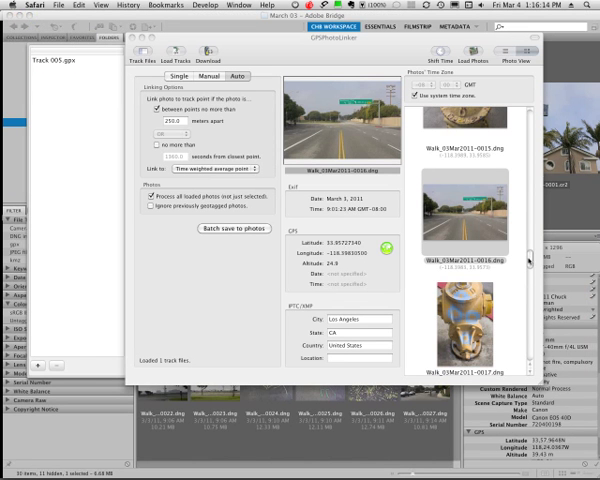
{"action": "scroll", "scroll_direction": "down", "scroll_amount": 3}
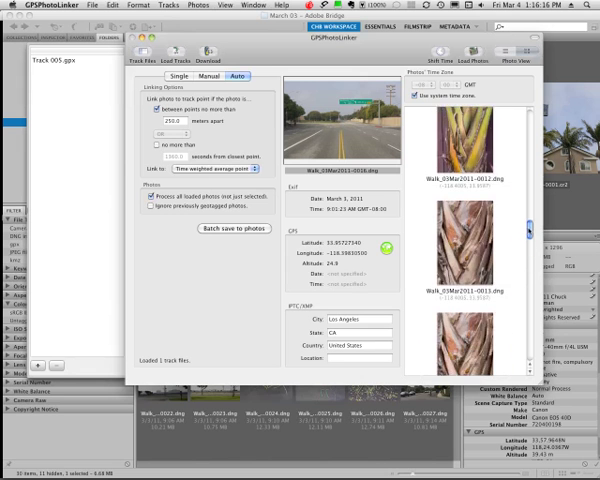
{"action": "scroll", "scroll_direction": "down", "scroll_amount": 3}
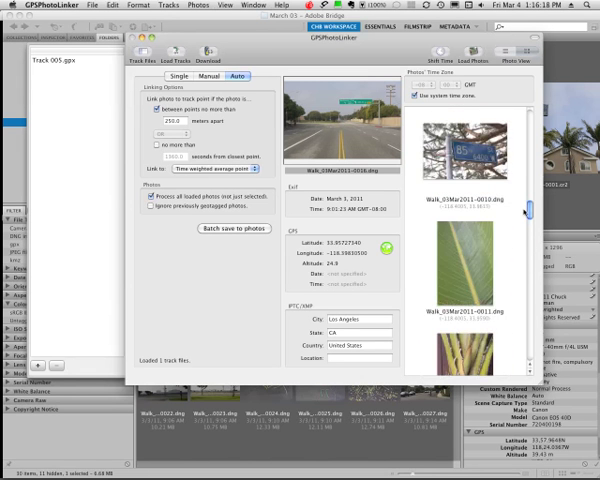
{"action": "scroll", "scroll_direction": "down", "scroll_amount": 3}
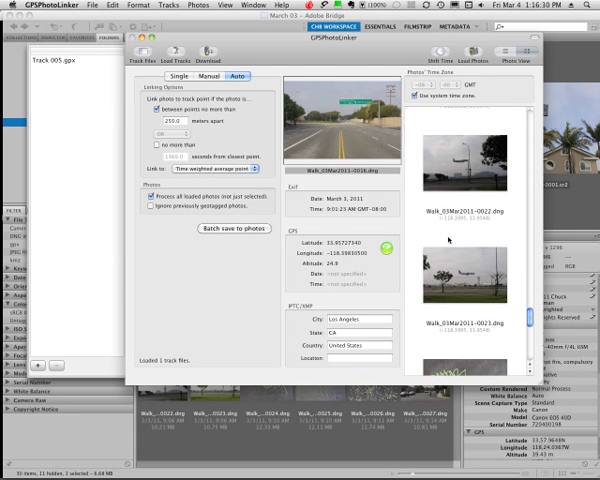
{"action": "mouse_move", "coordinate": [448, 240]}
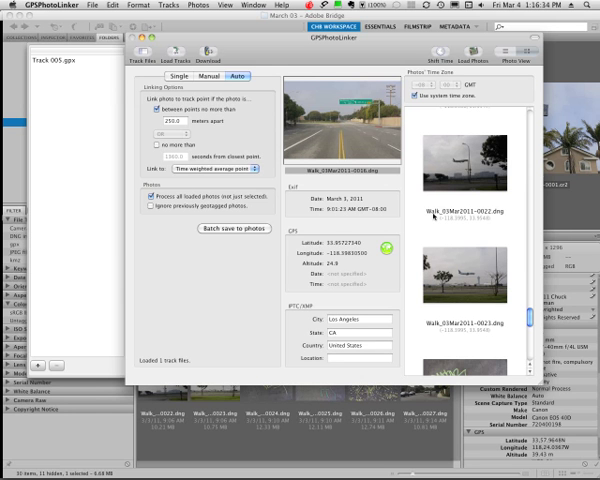
{"action": "mouse_move", "coordinate": [432, 216]}
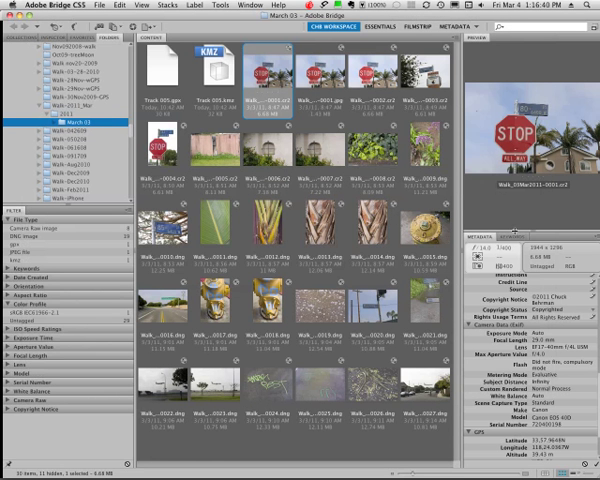
{"action": "mouse_move", "coordinate": [328, 194]}
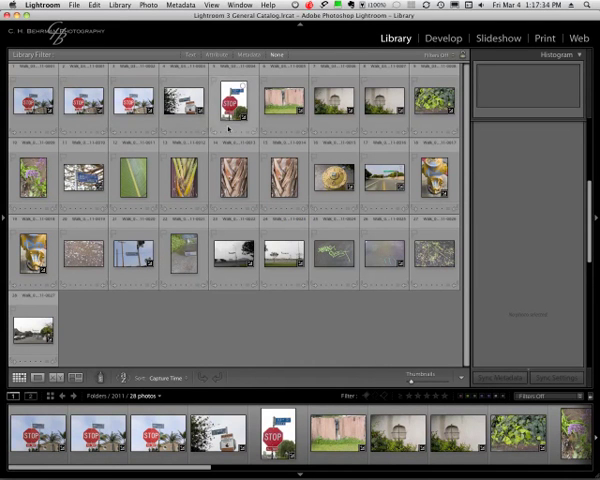
- Select the stop-sign photo in the Library grid to show its metadata
{"action": "left_click", "coordinate": [232, 100]}
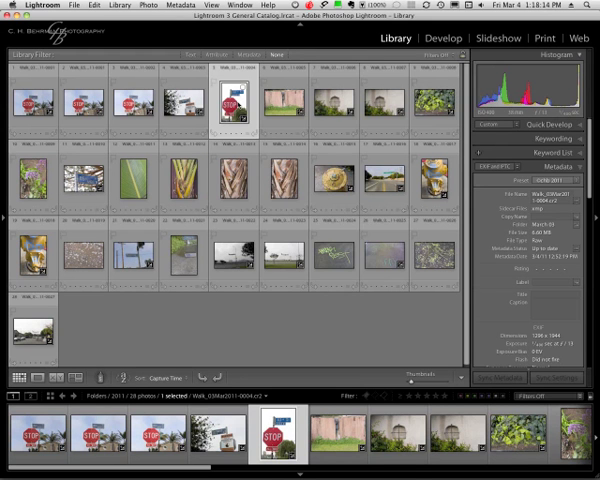
{"action": "right_click", "coordinate": [232, 96]}
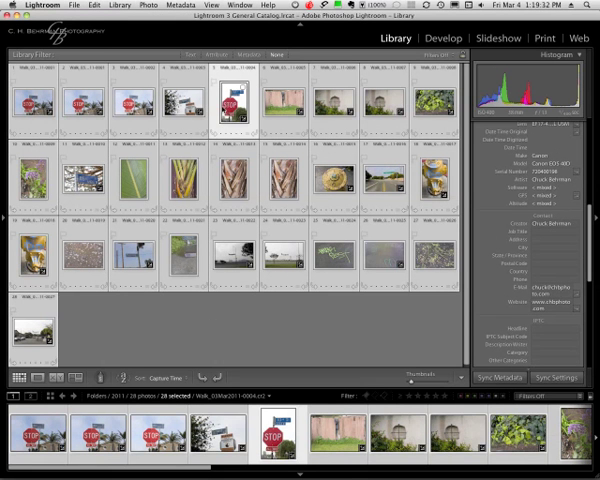
{"action": "mouse_move", "coordinate": [224, 110]}
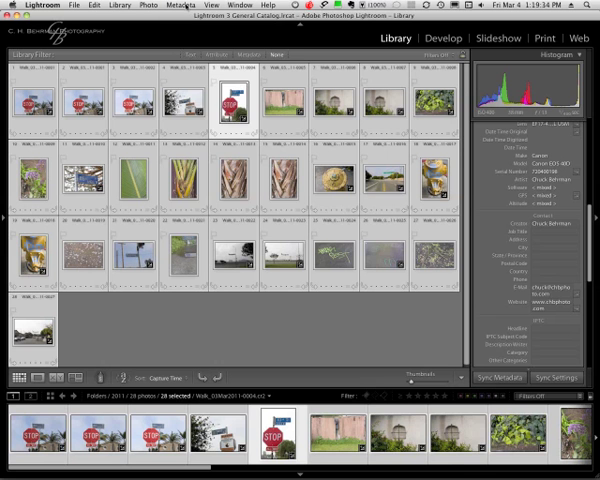
- Choose Read Metadata from Files for all selected photos
{"action": "left_click", "coordinate": [180, 4]}
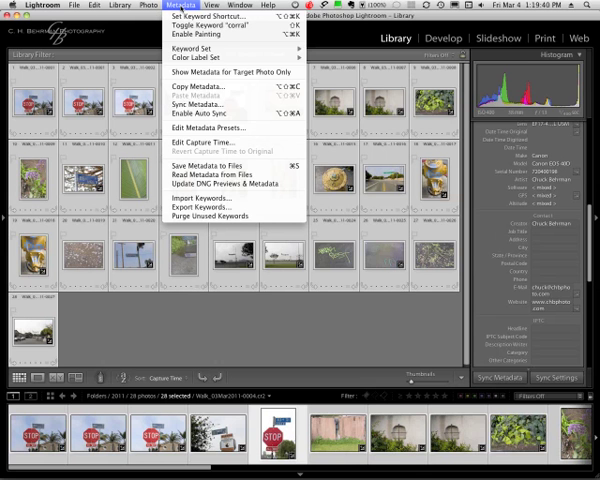
{"action": "mouse_move", "coordinate": [224, 146]}
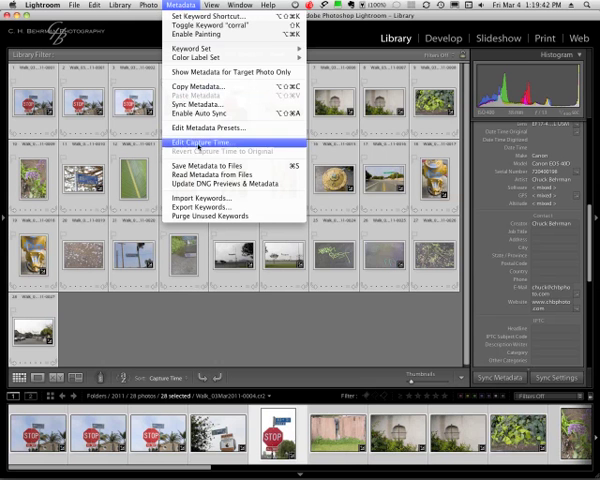
{"action": "mouse_move", "coordinate": [232, 176]}
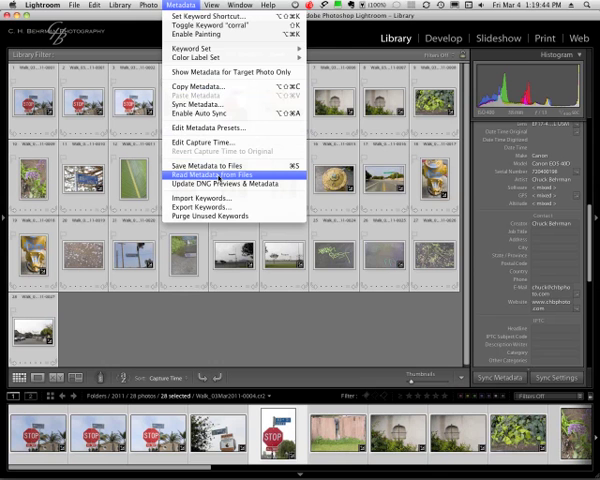
{"action": "left_click", "coordinate": [214, 174]}
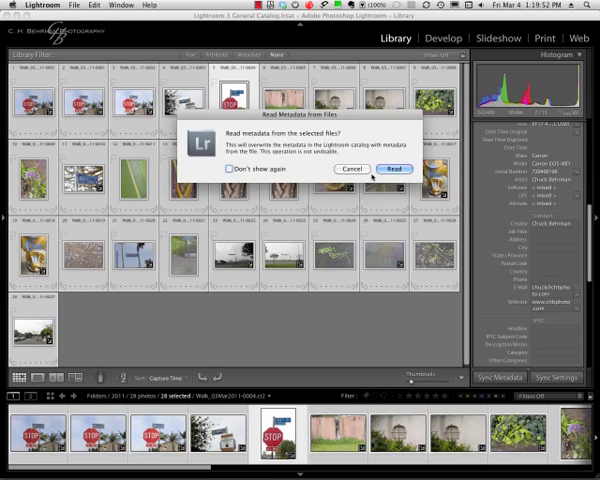
{"action": "left_click", "coordinate": [394, 168]}
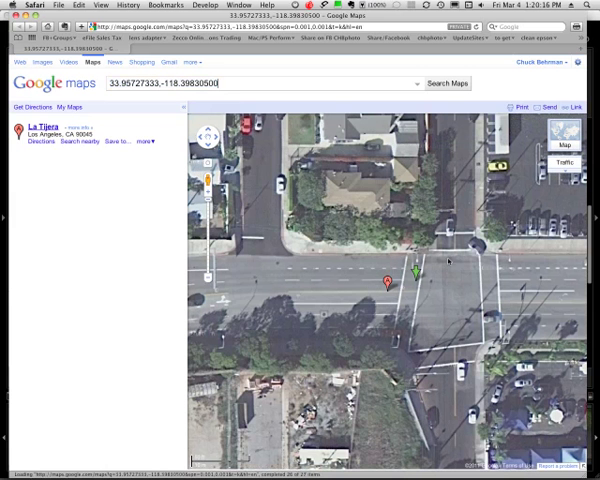
- Show the coordinate label of the photo's pin near La Tijera, Los Angeles
{"action": "left_click", "coordinate": [412, 274]}
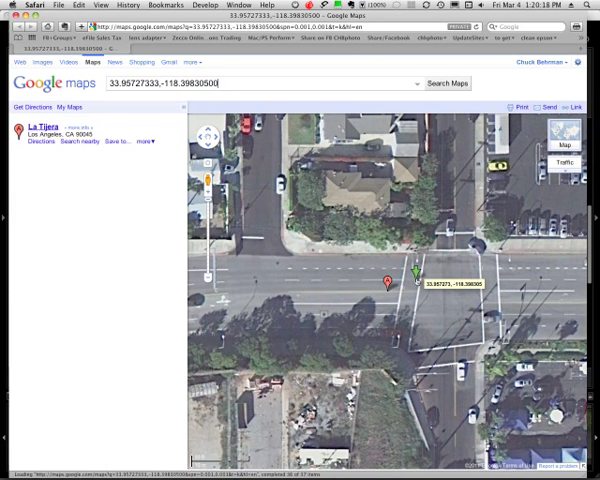